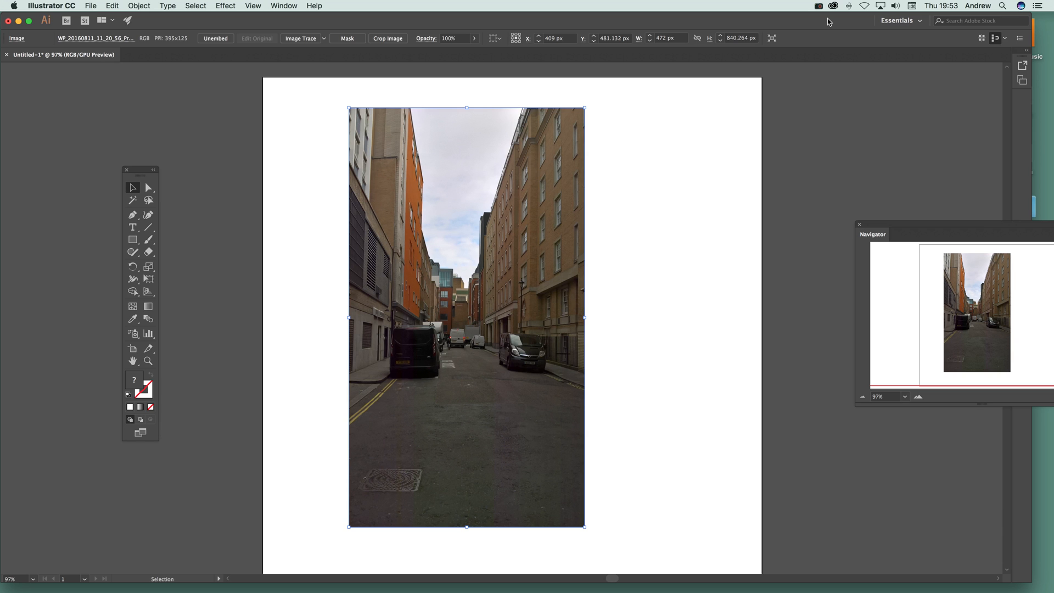
mouse_move(746, 87)
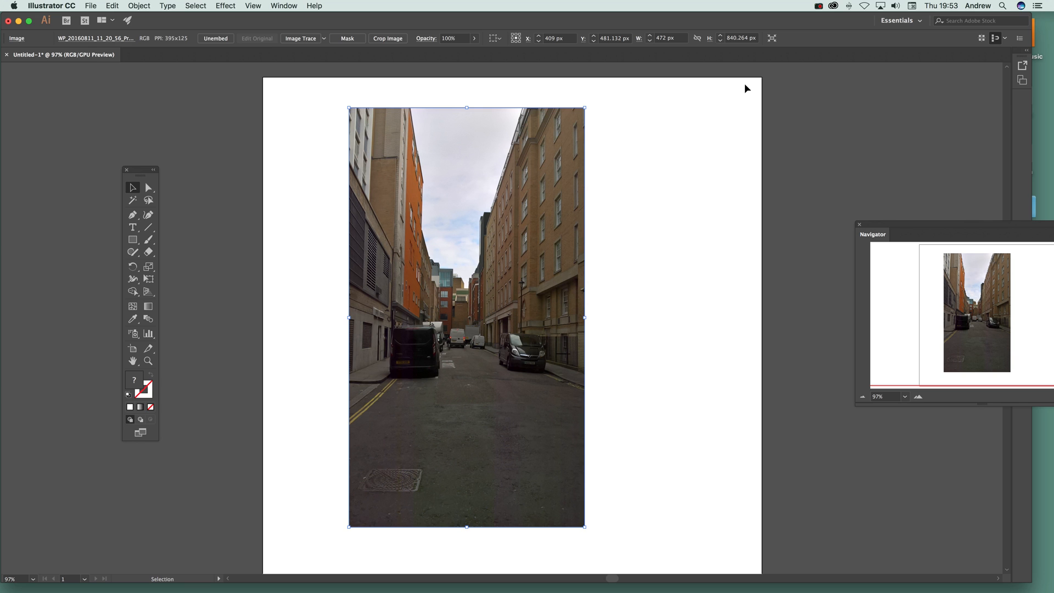
mouse_move(396, 186)
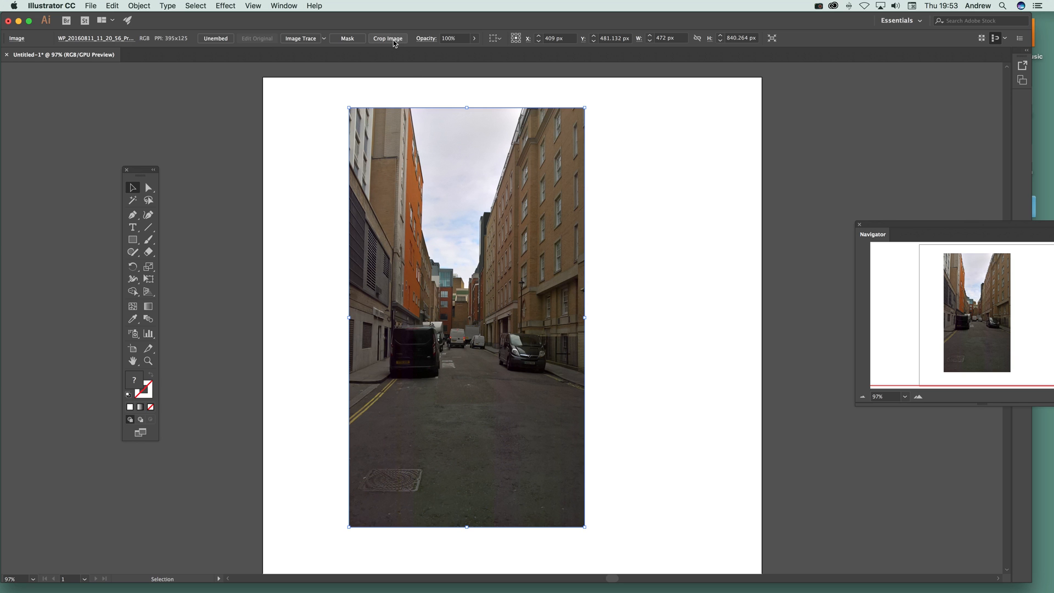
Set up a trial crop shrunk toward a small lower strip of the street photo.
left_click(387, 37)
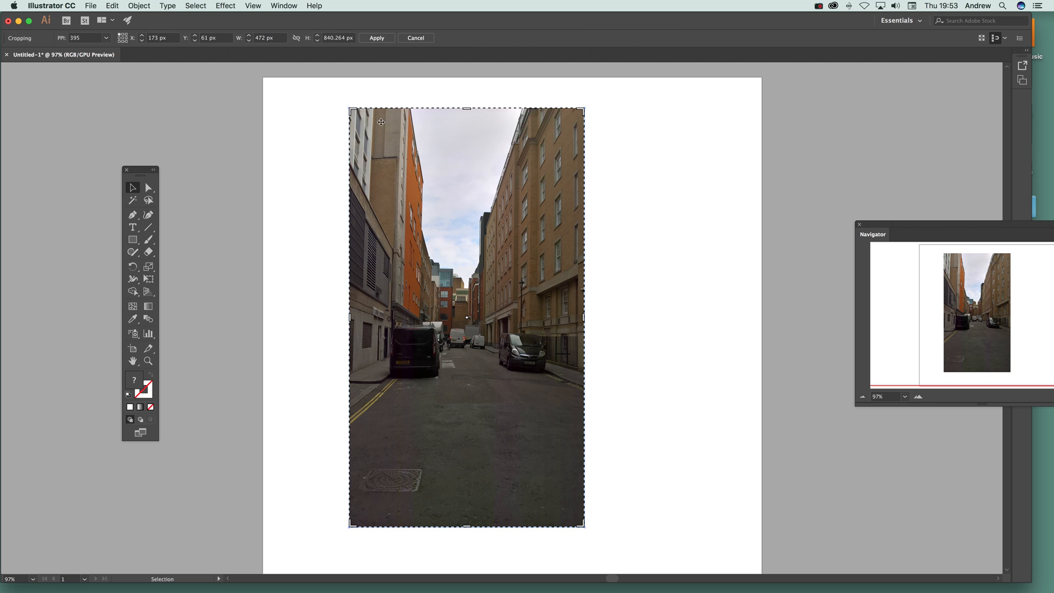
left_click_drag(348, 108, 408, 204)
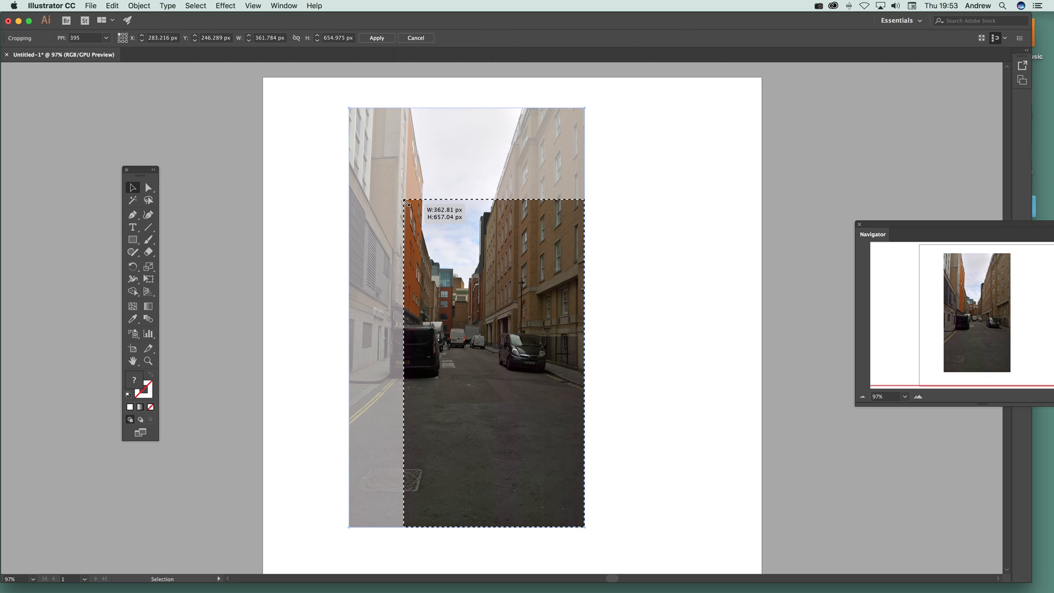
left_click_drag(582, 524, 538, 443)
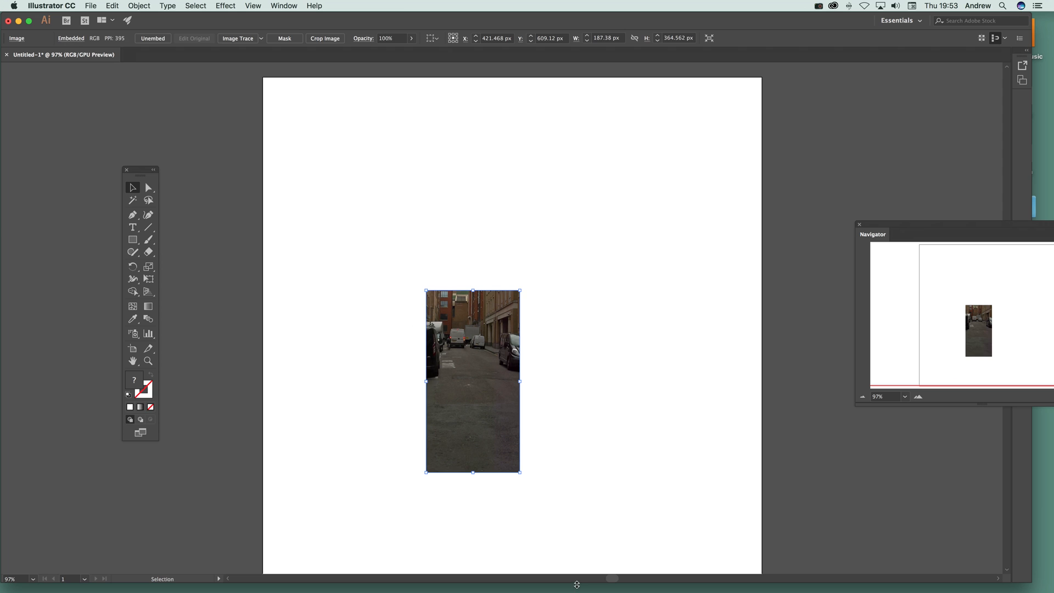
left_click_drag(472, 381, 454, 298)
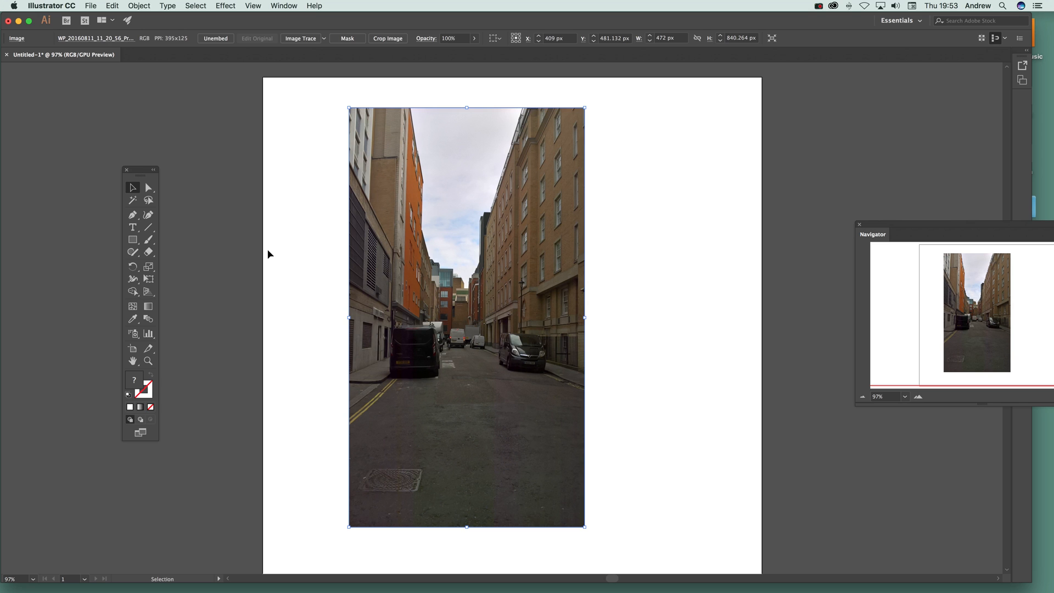
mouse_move(262, 249)
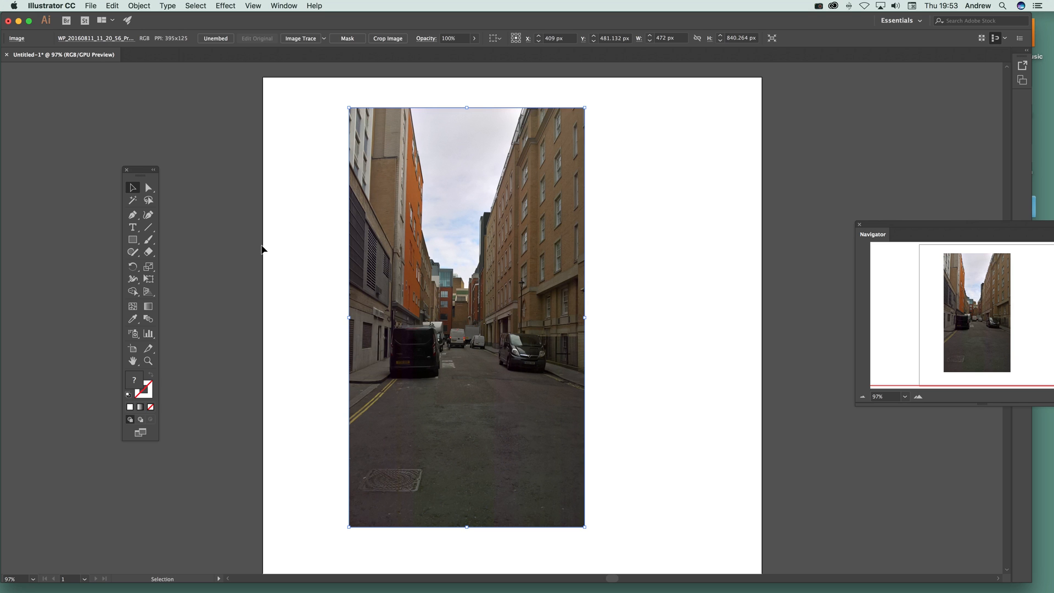
mouse_move(347, 297)
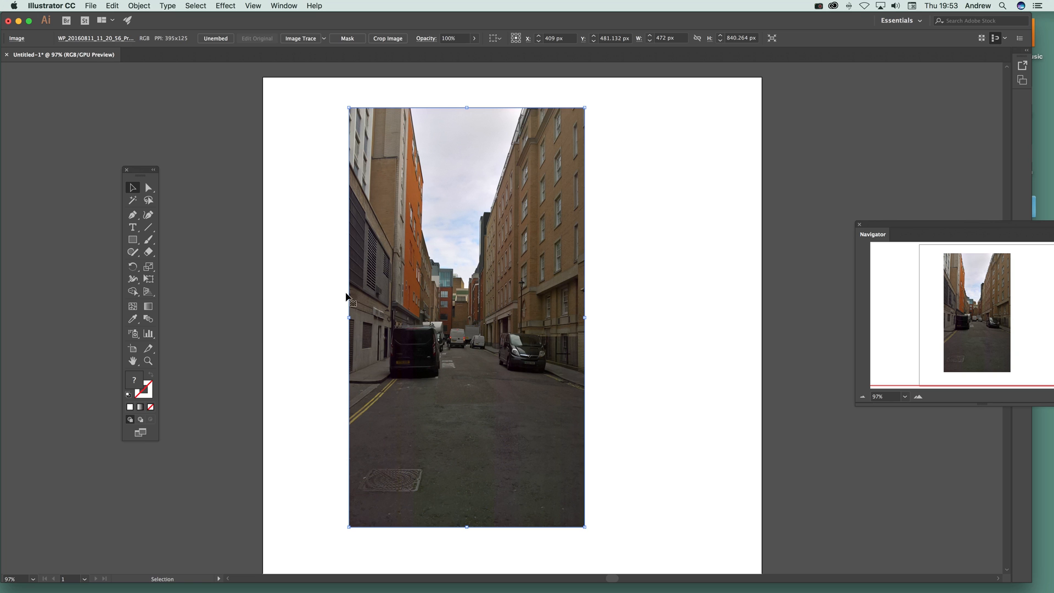
Alt-drag a duplicate photo to the right and trial-crop the left copy's upper left, leaving one uncropped copy.
left_click_drag(465, 317, 551, 317)
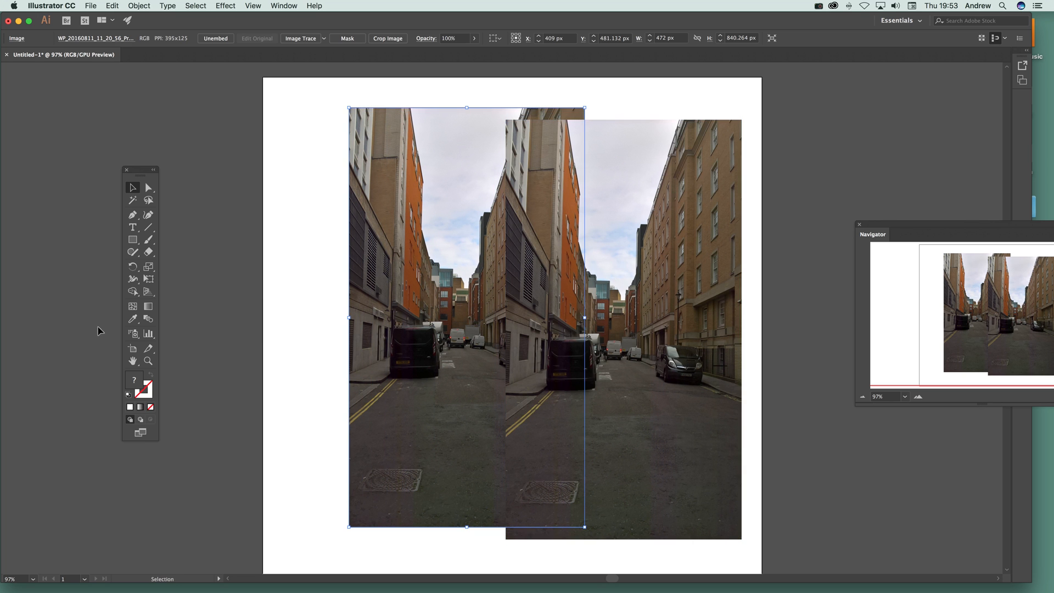
left_click(388, 37)
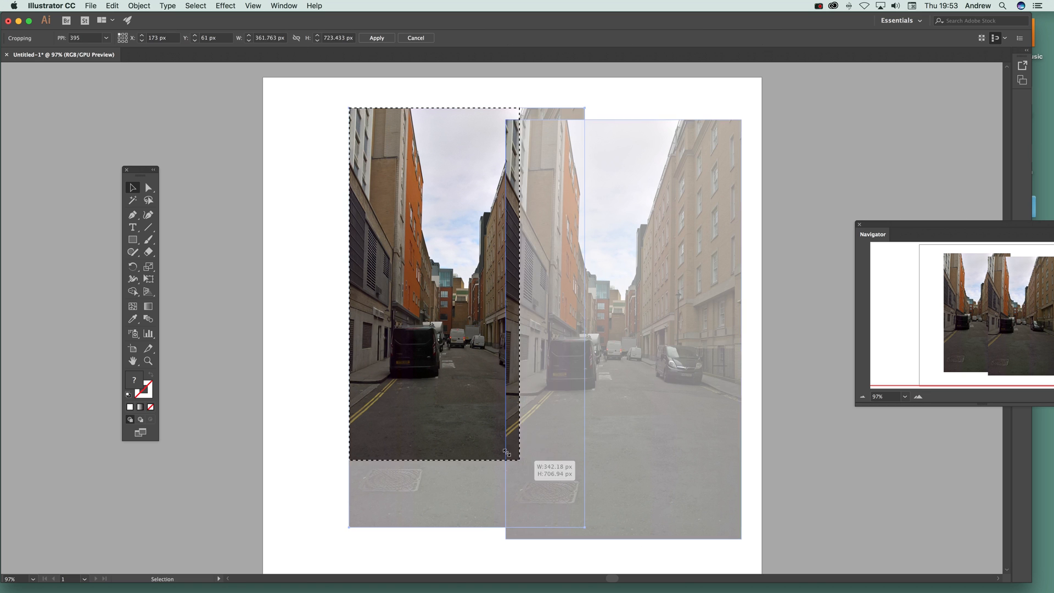
left_click_drag(505, 453, 480, 329)
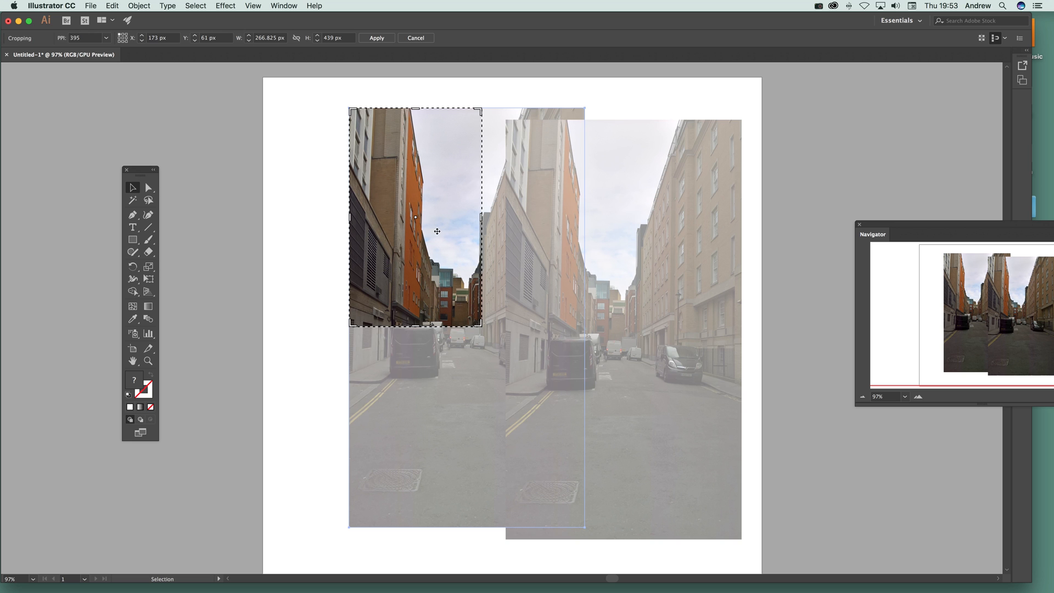
left_click(376, 37)
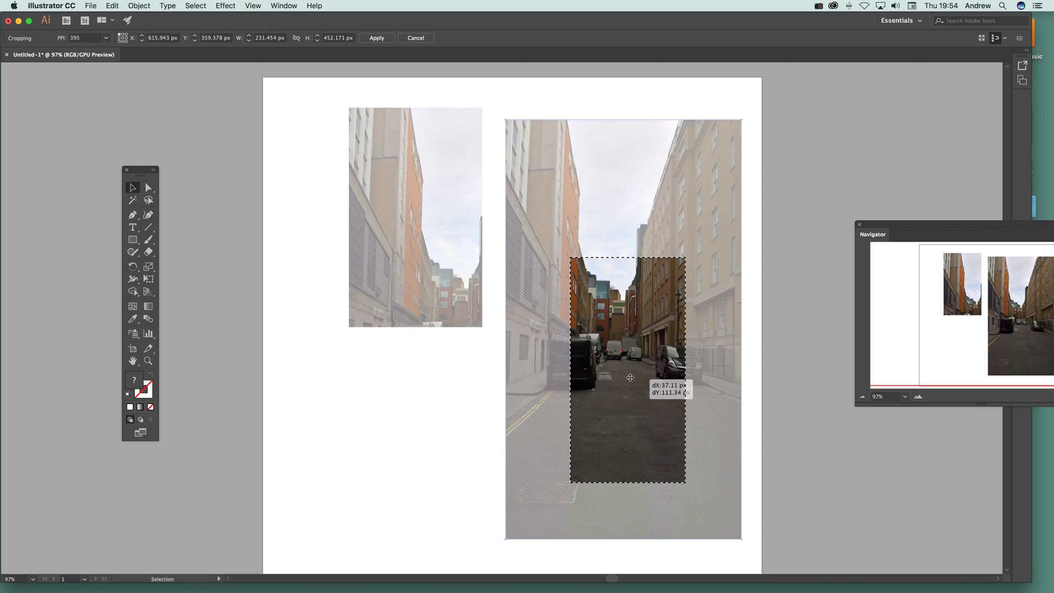
left_click(377, 37)
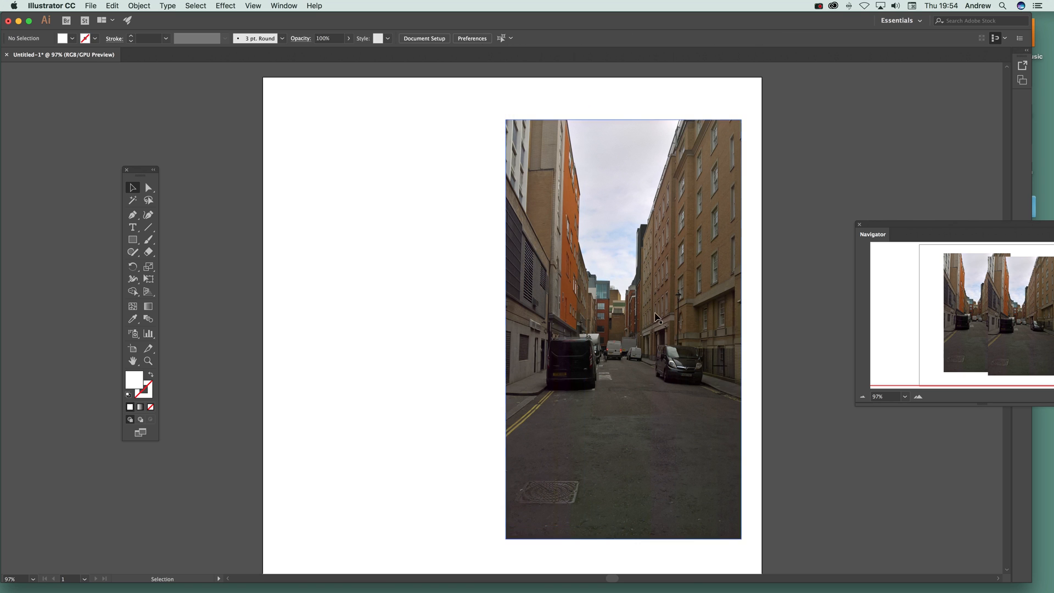
Trial-crop the photo to a wide band around the distant buildings, then restore the full photo.
left_click(621, 329)
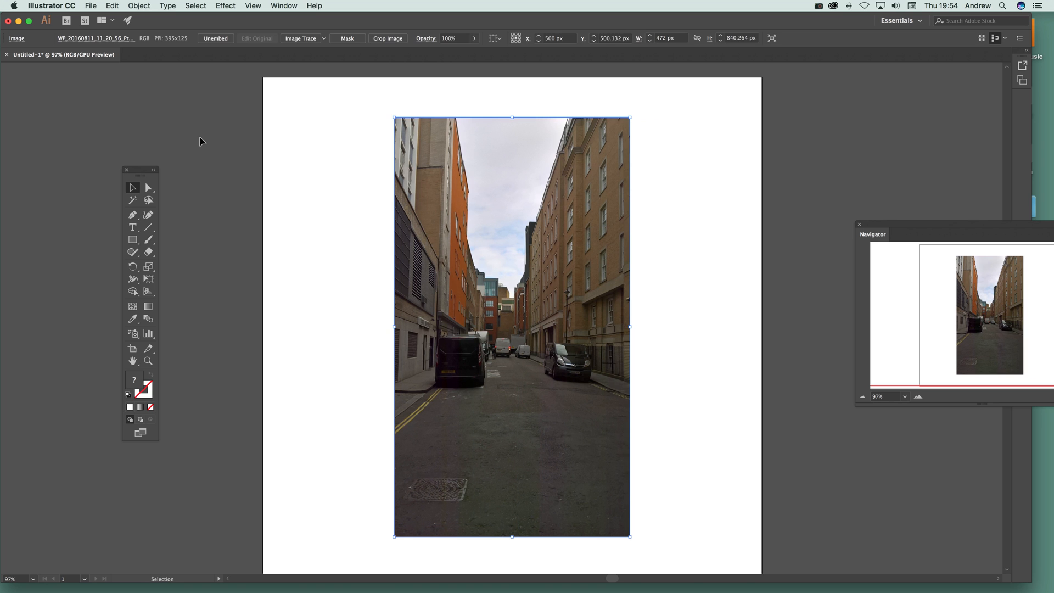
left_click(387, 37)
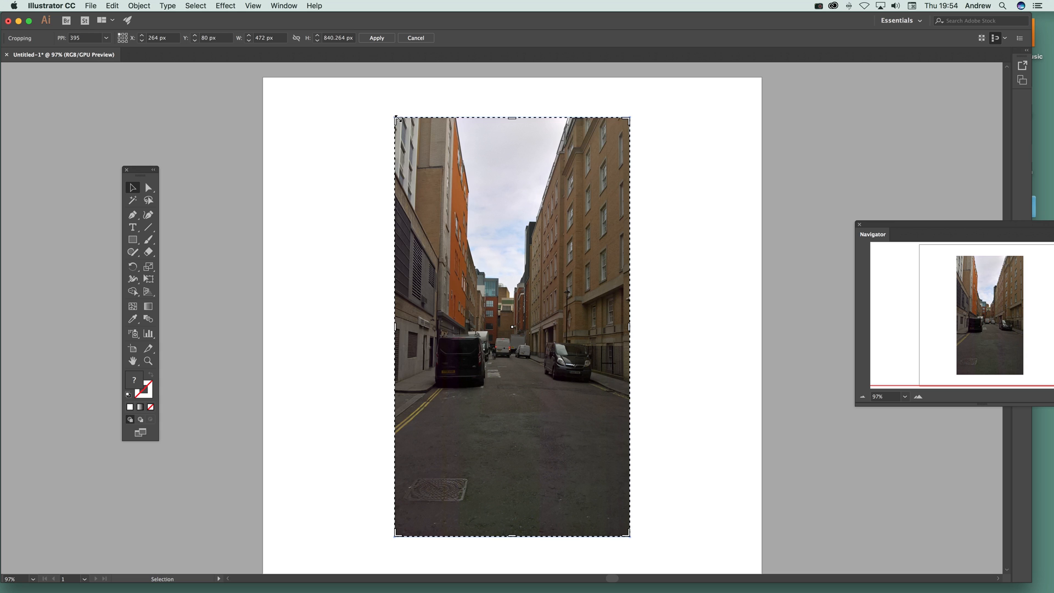
left_click_drag(396, 121, 458, 237)
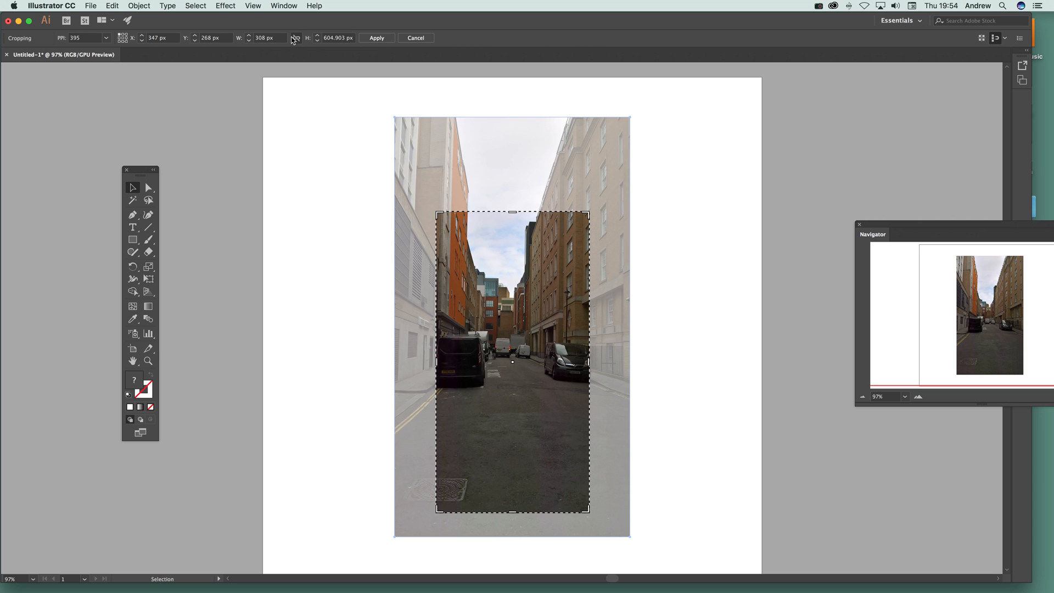
mouse_move(296, 37)
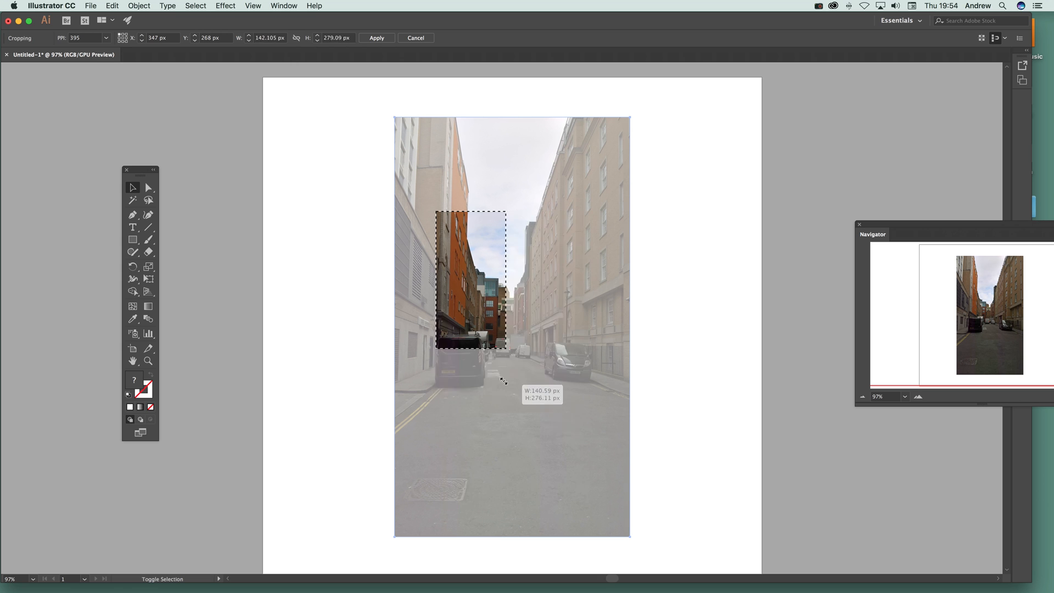
left_click_drag(504, 349, 551, 439)
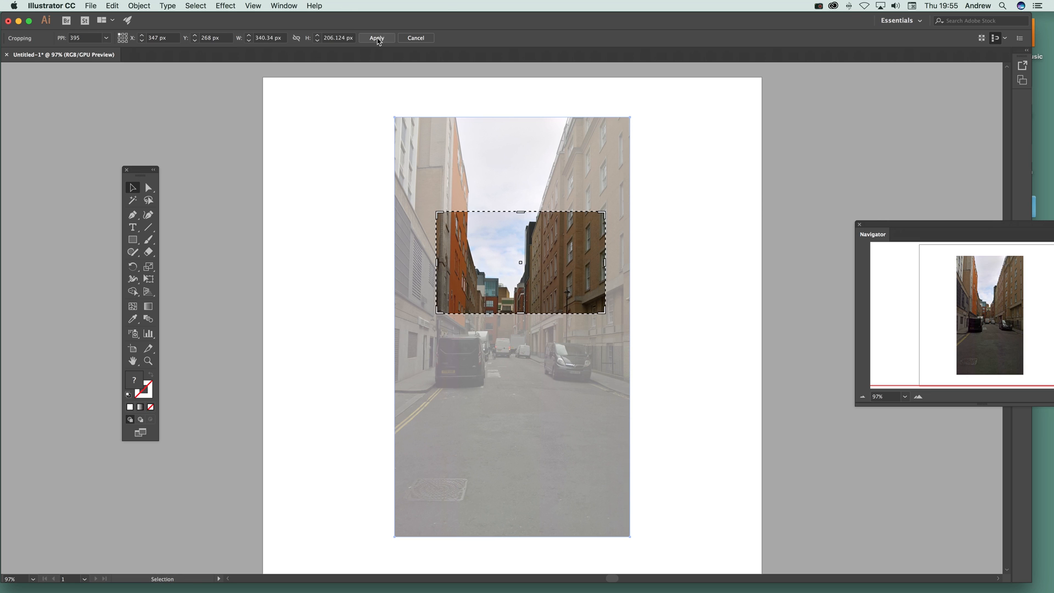
left_click(377, 37)
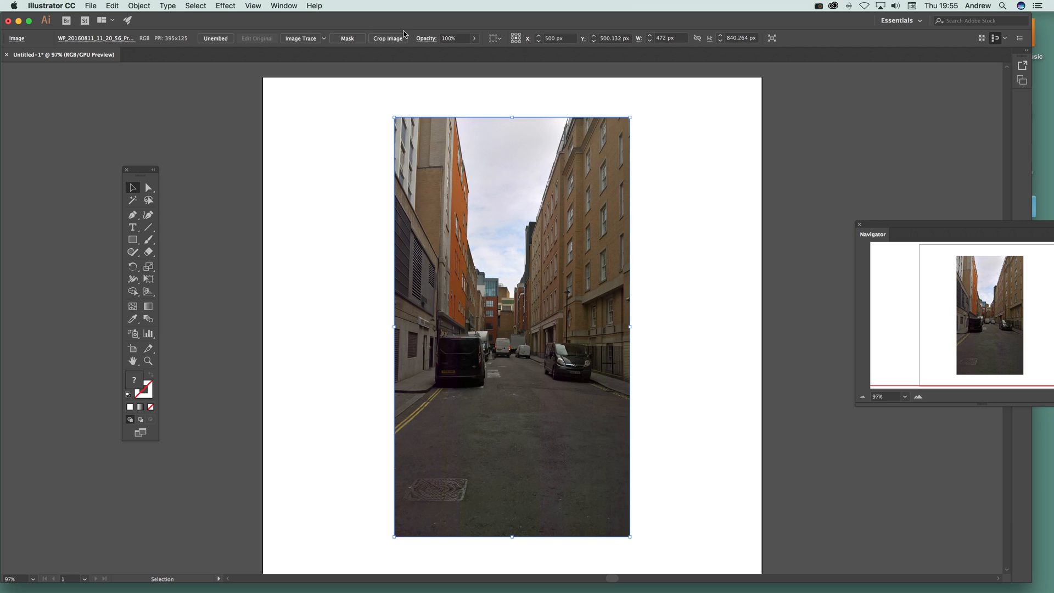
Start a crop and set its resolution to 72 PPI from the presets.
left_click(387, 38)
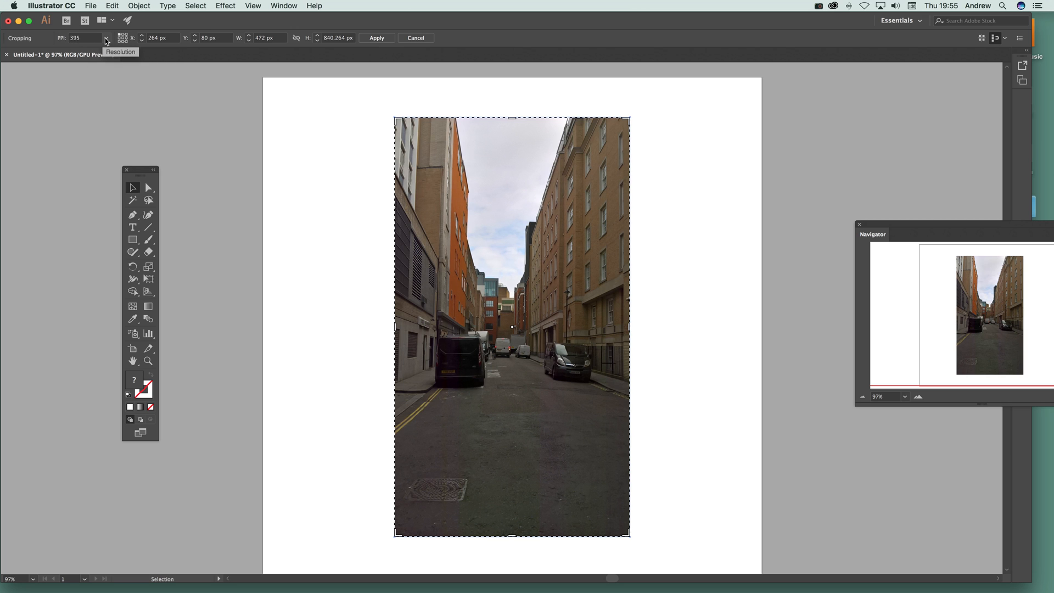
left_click(106, 37)
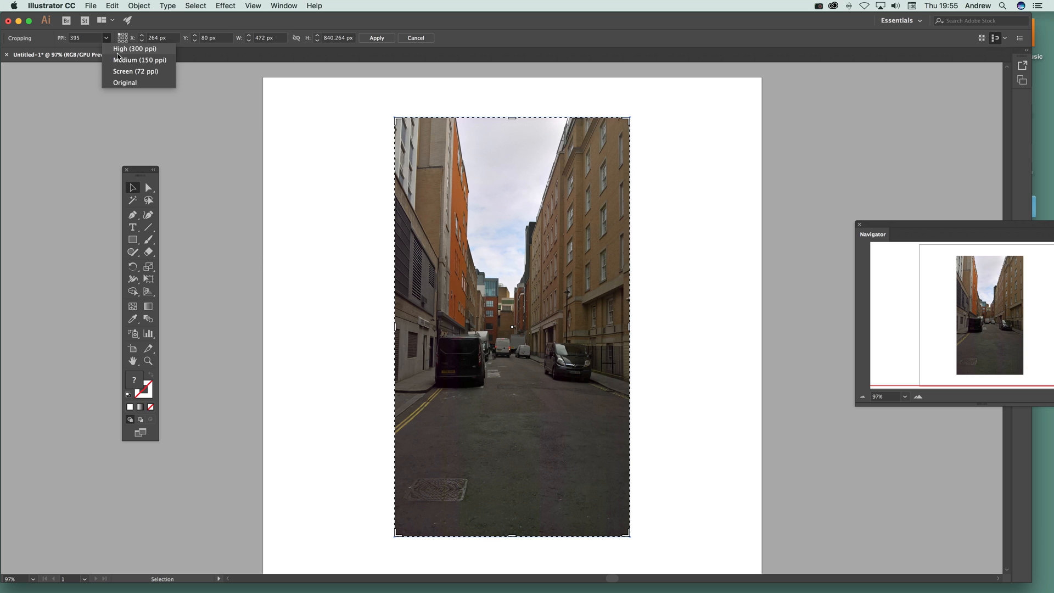
left_click(134, 48)
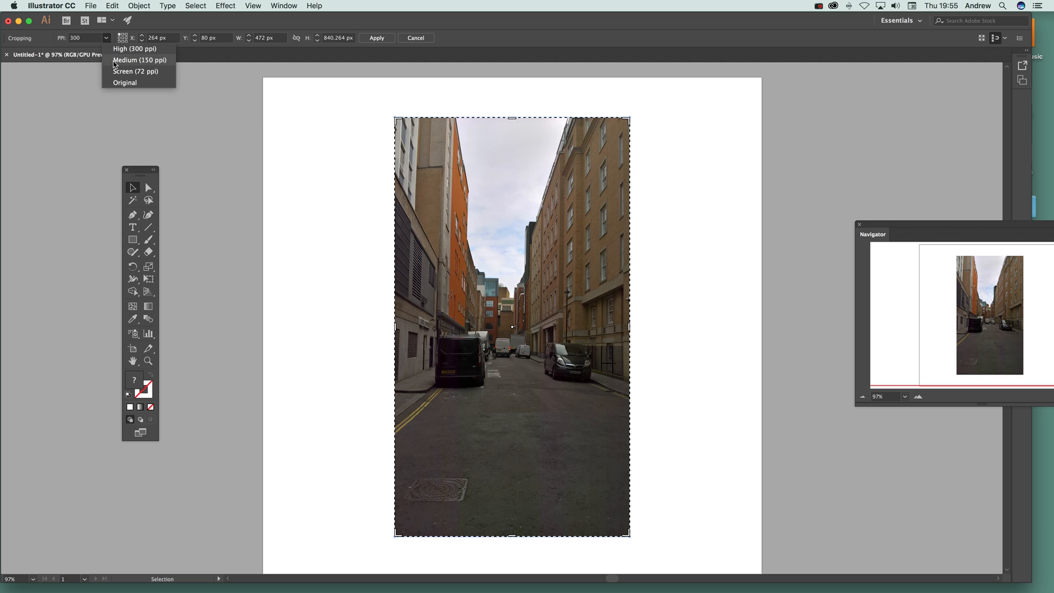
left_click(135, 71)
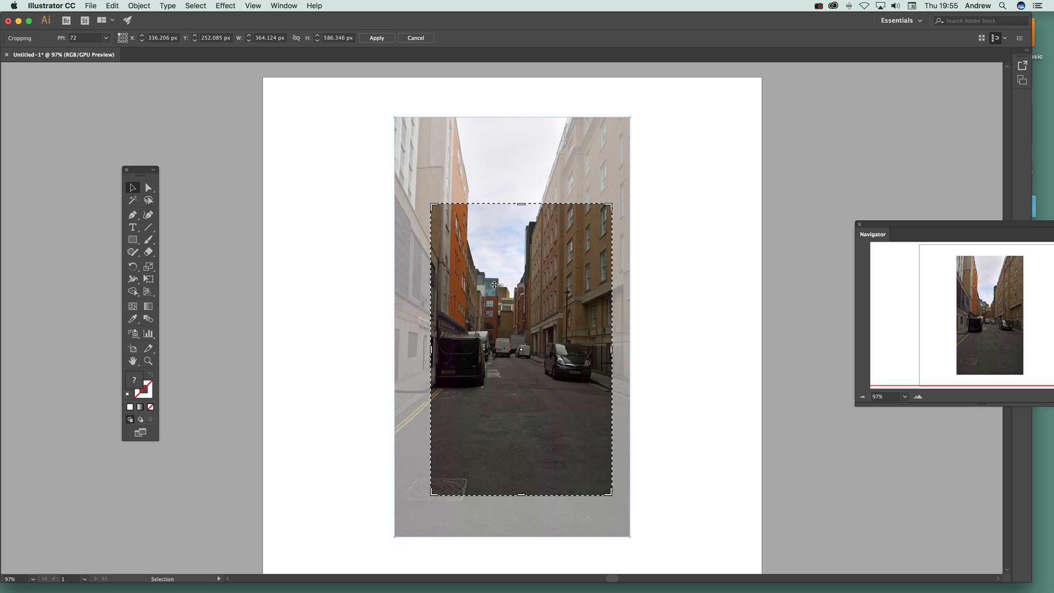
Tighten the crop box to a portrait of the street and buildings and apply it.
left_click_drag(494, 285, 465, 232)
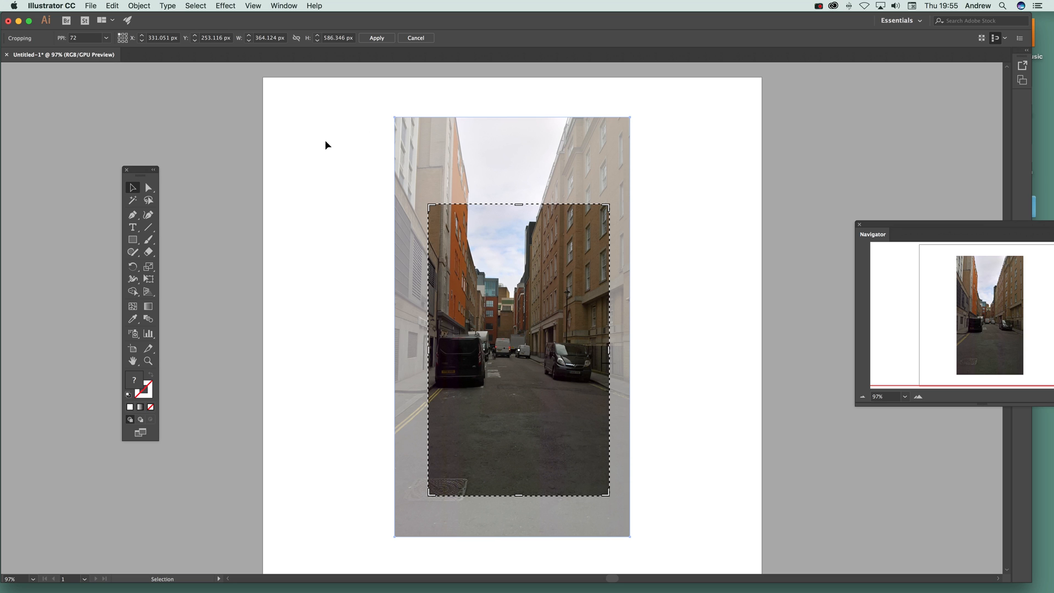
mouse_move(338, 101)
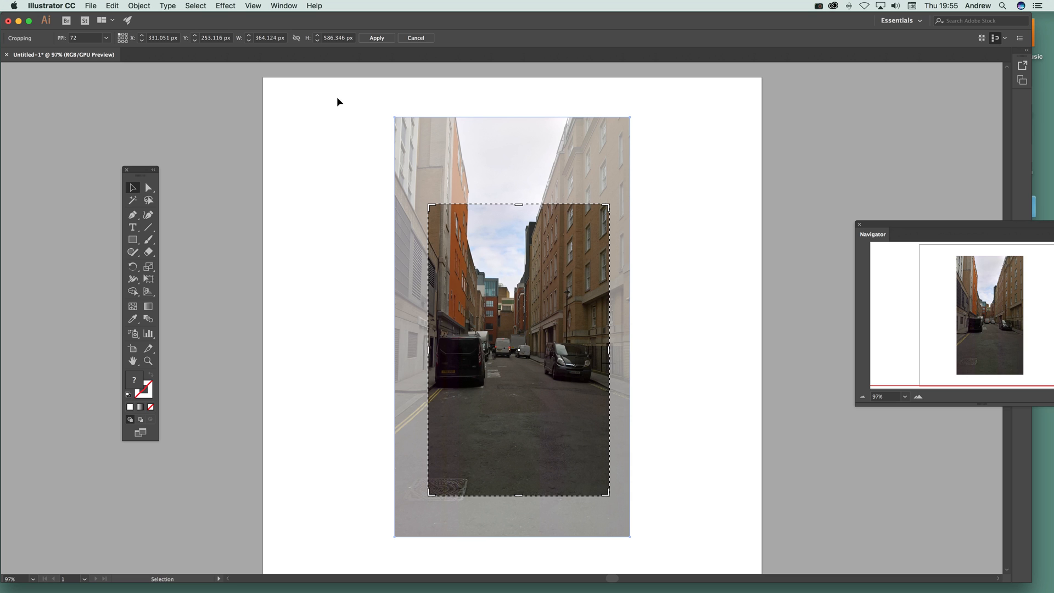
mouse_move(339, 102)
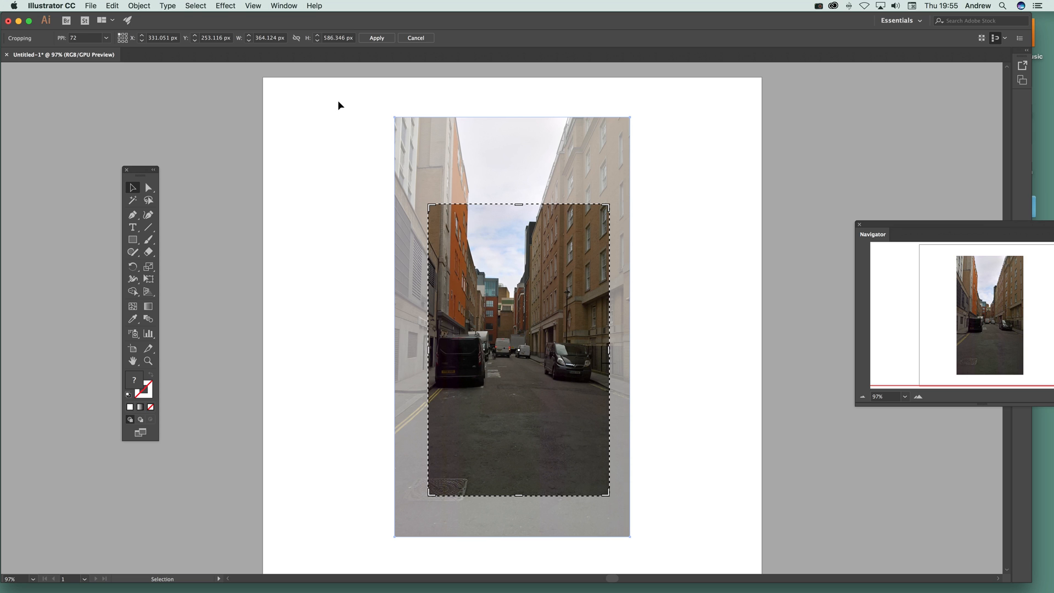
mouse_move(273, 109)
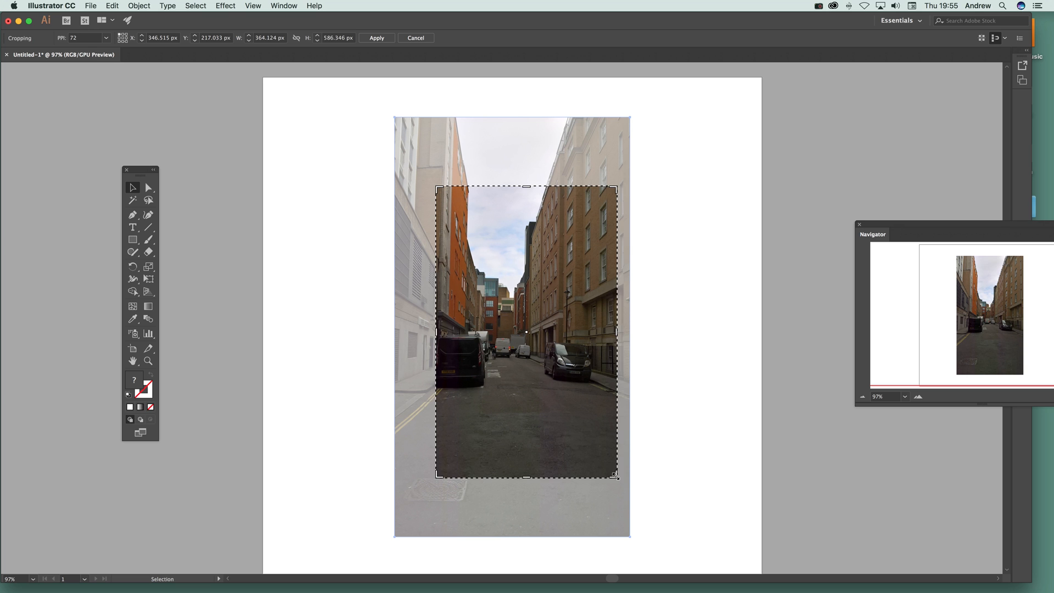
left_click_drag(613, 475, 602, 429)
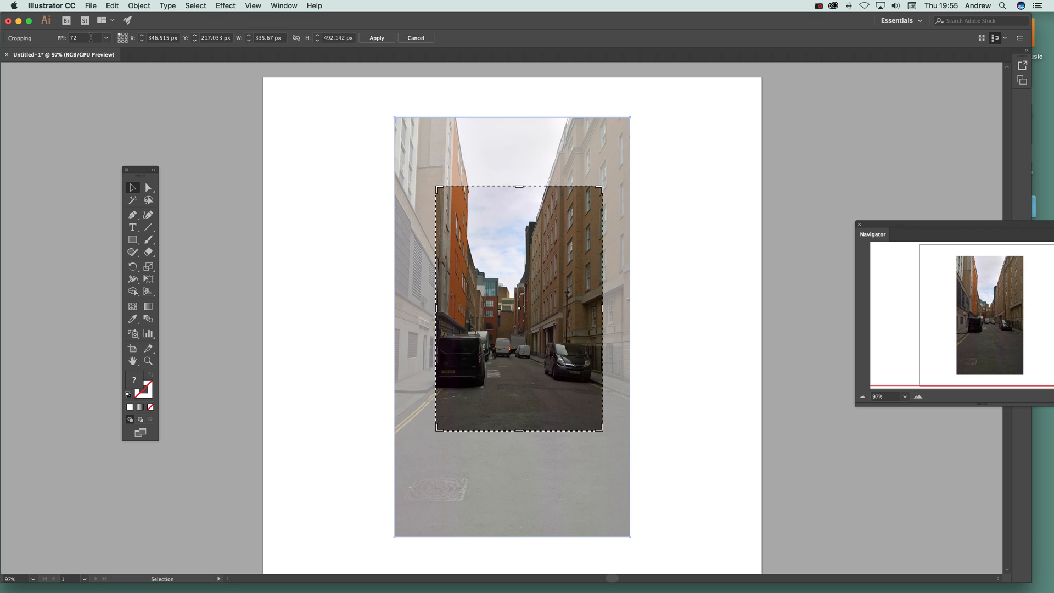
left_click(375, 38)
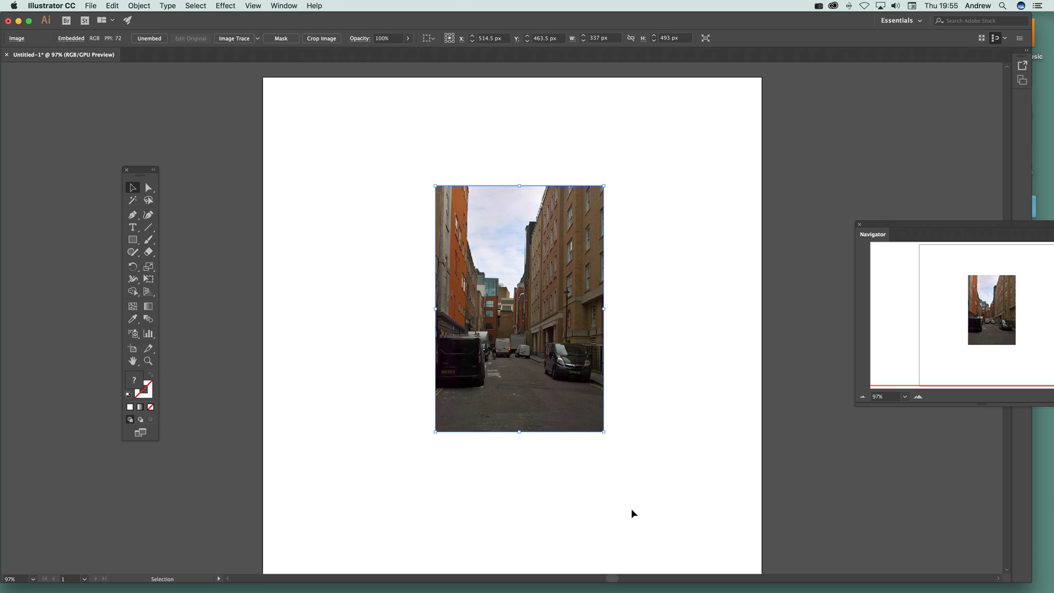
mouse_move(104, 6)
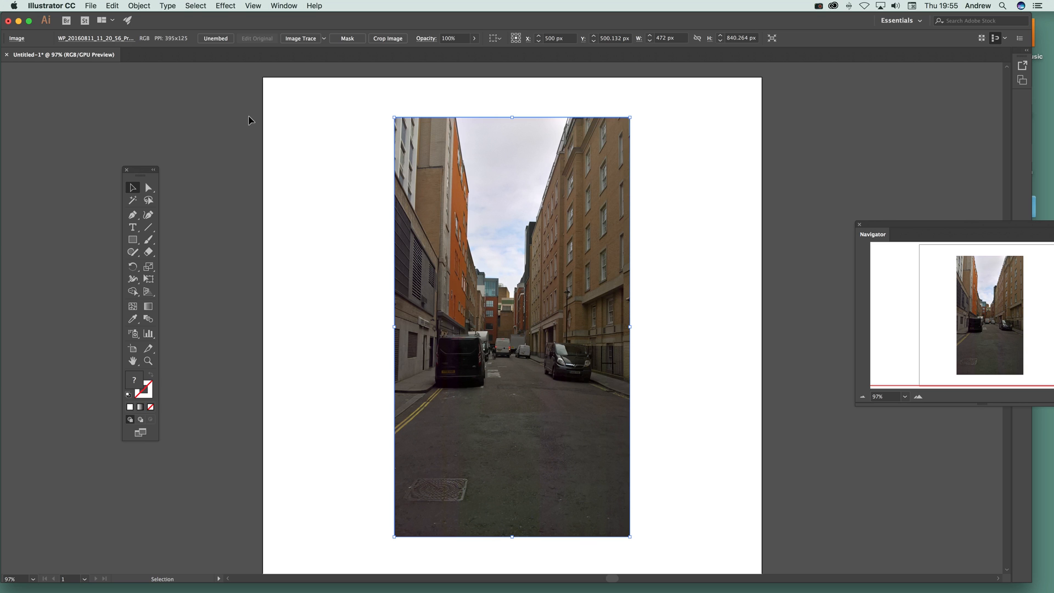
mouse_move(564, 259)
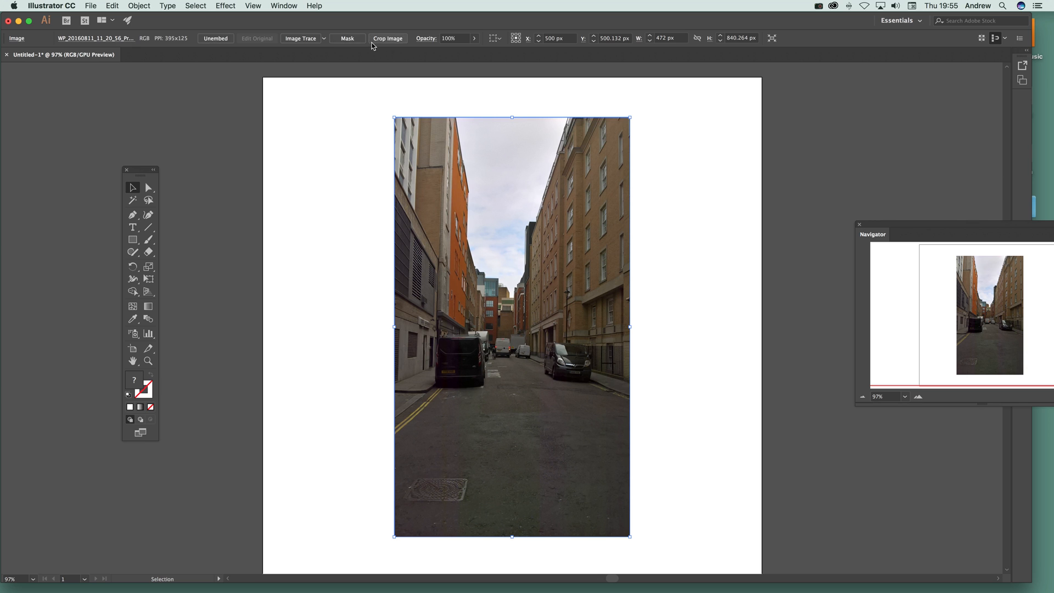
Crop the central street section at 4 PPI, turning it into a pixelated mosaic.
left_click(387, 38)
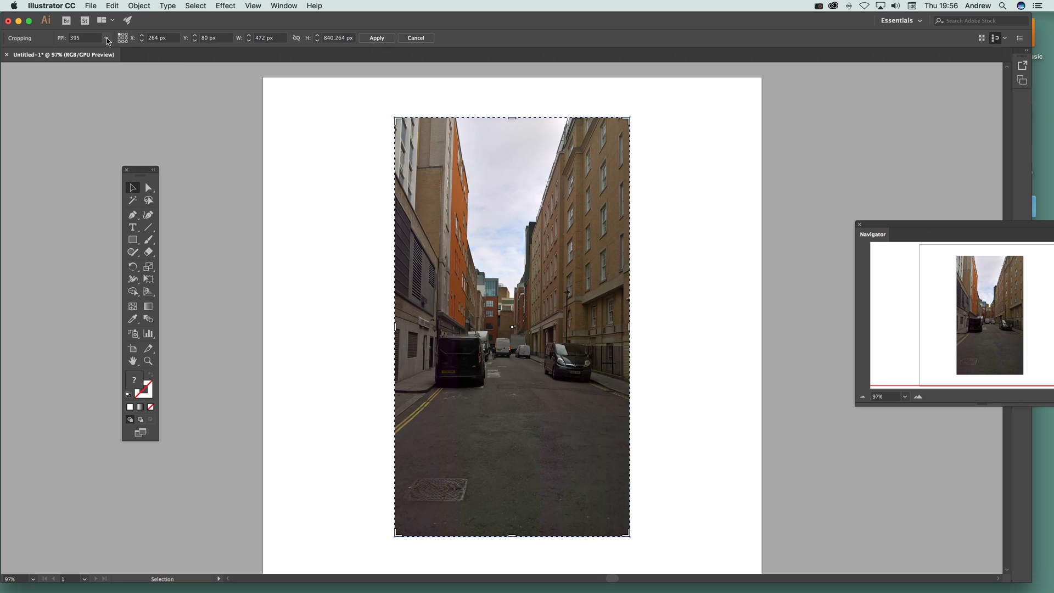
left_click(82, 38)
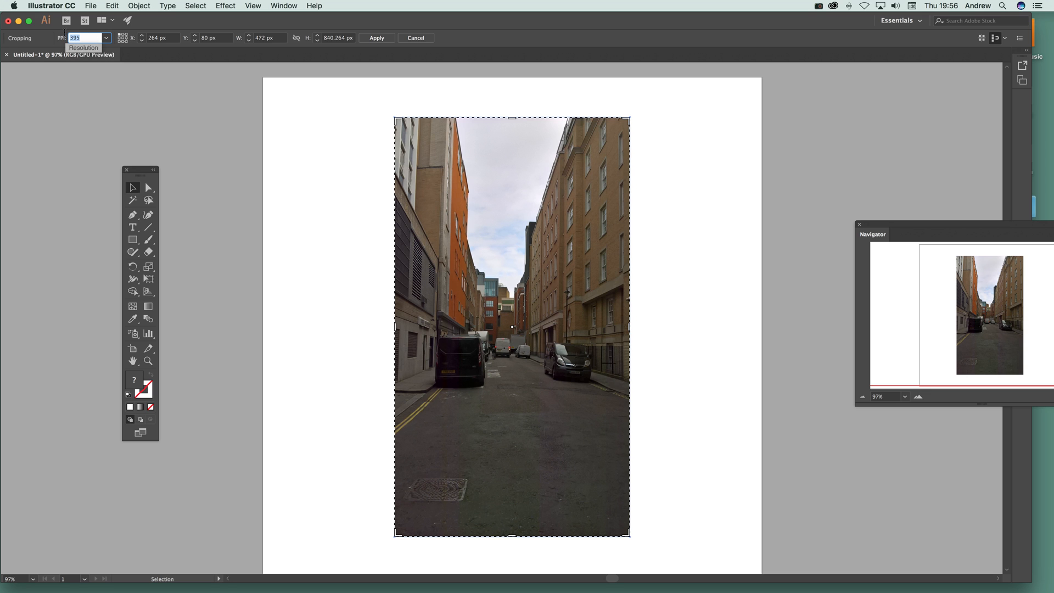
mouse_move(64, 32)
type("4")
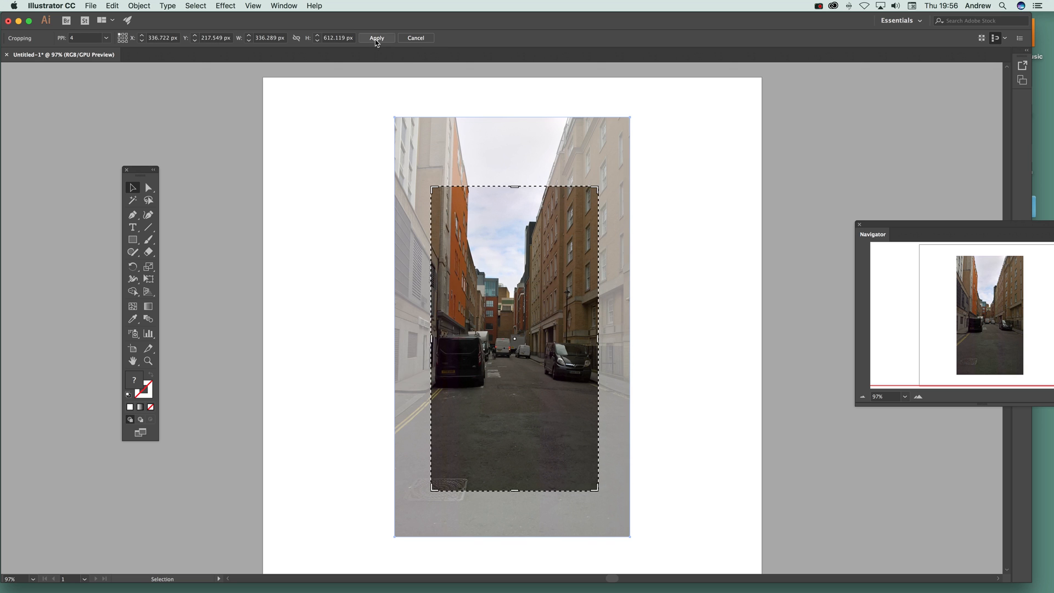
left_click(376, 37)
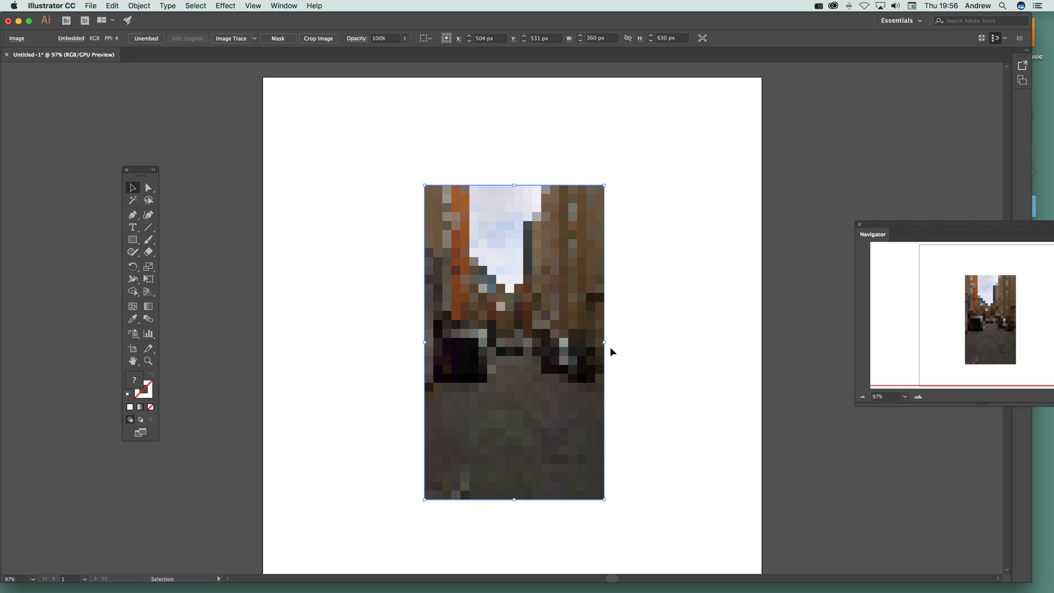
mouse_move(424, 497)
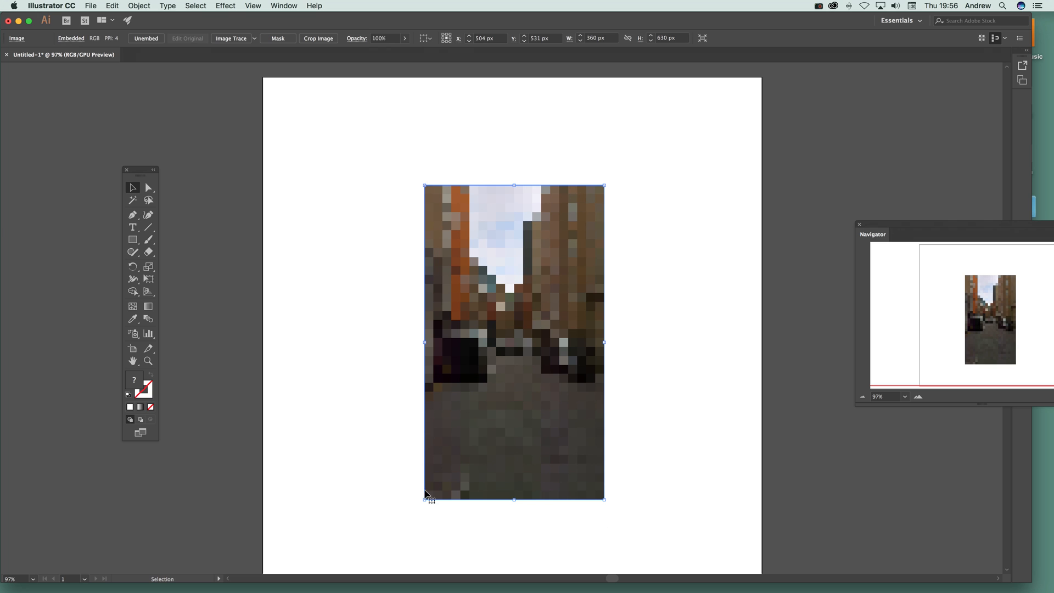
mouse_move(484, 435)
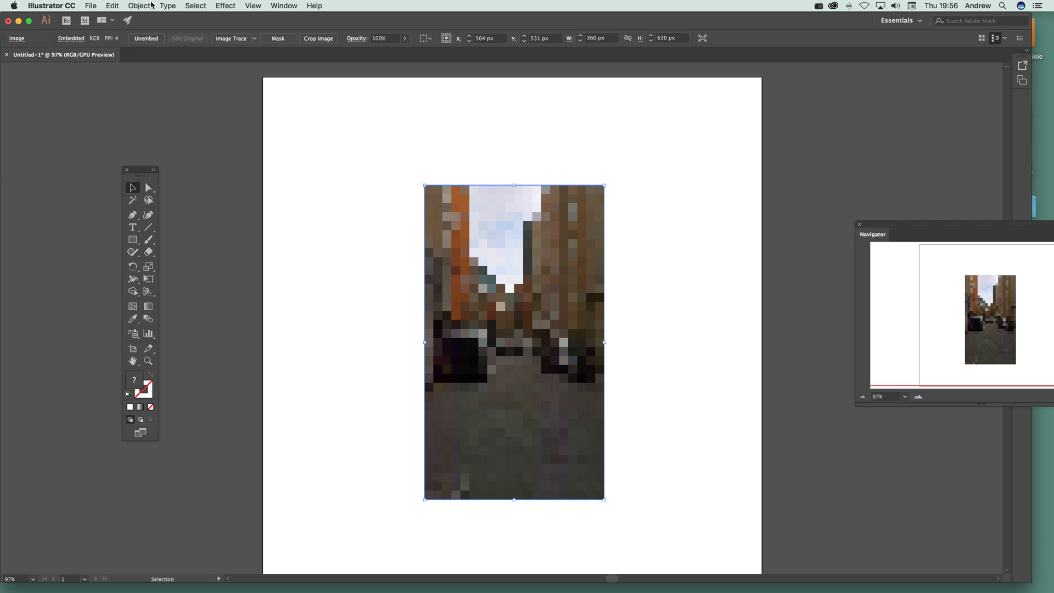
Undo the 4 PPI crop via Edit > Undo Crop, restoring the sharp photo.
left_click(112, 6)
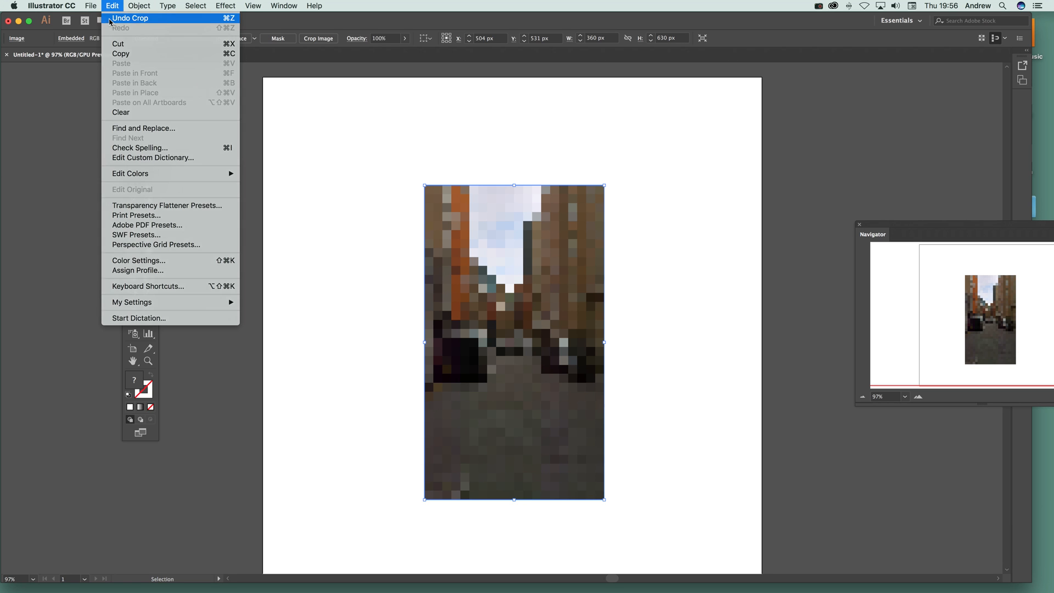
left_click(131, 19)
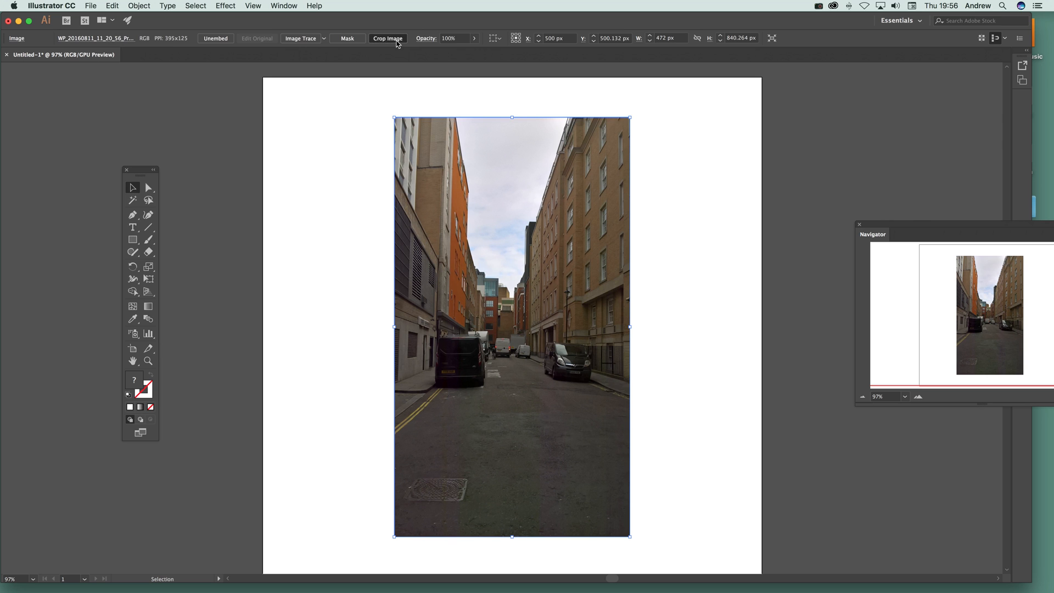
Crop the street area at 1 PPI, leaving a coarse grid of large colour blocks.
left_click(388, 38)
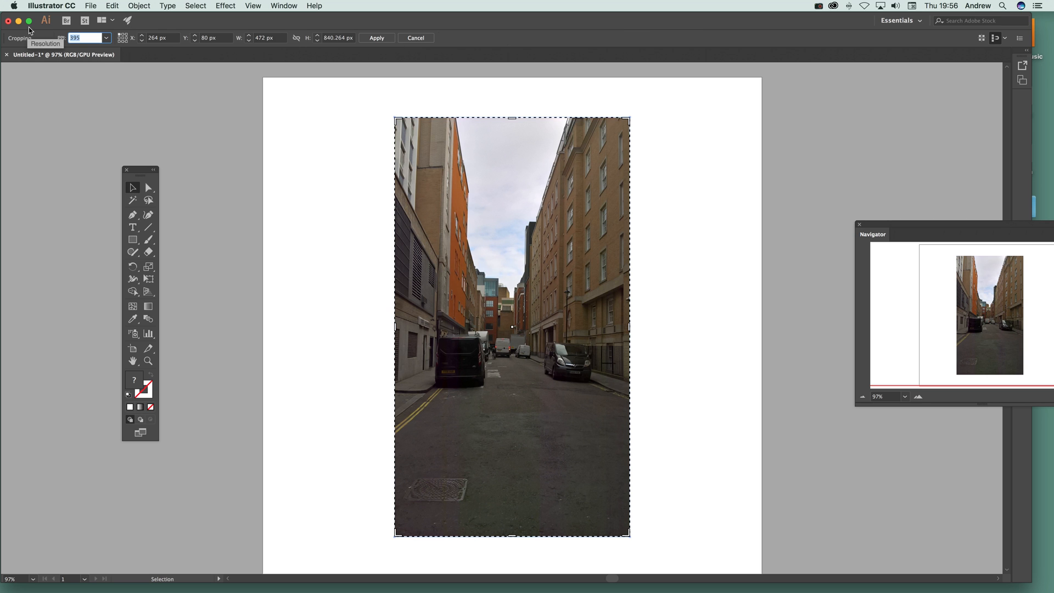
left_click(86, 37)
type("1")
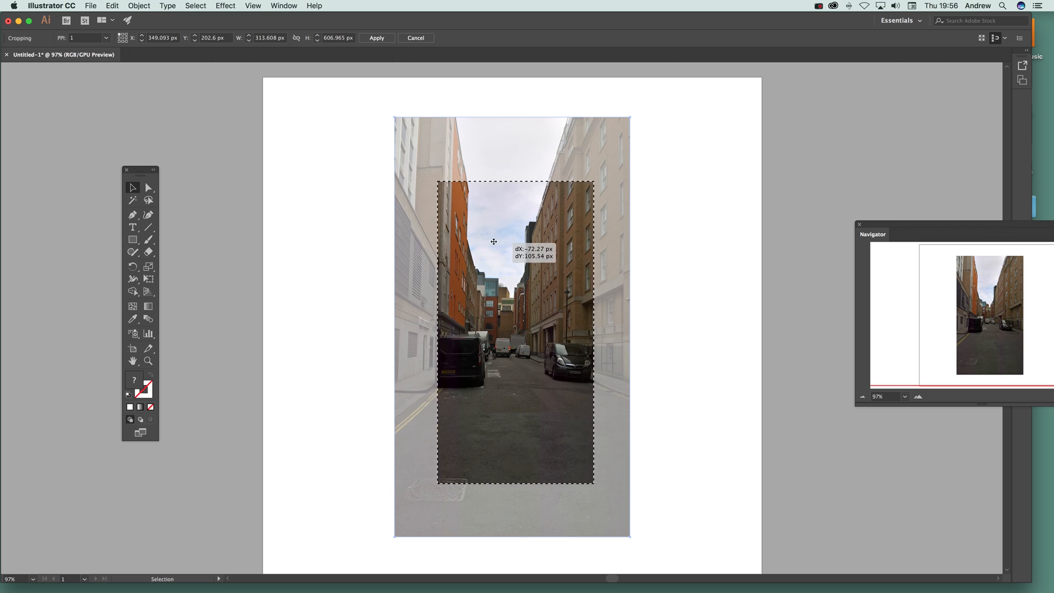
left_click_drag(493, 242, 528, 436)
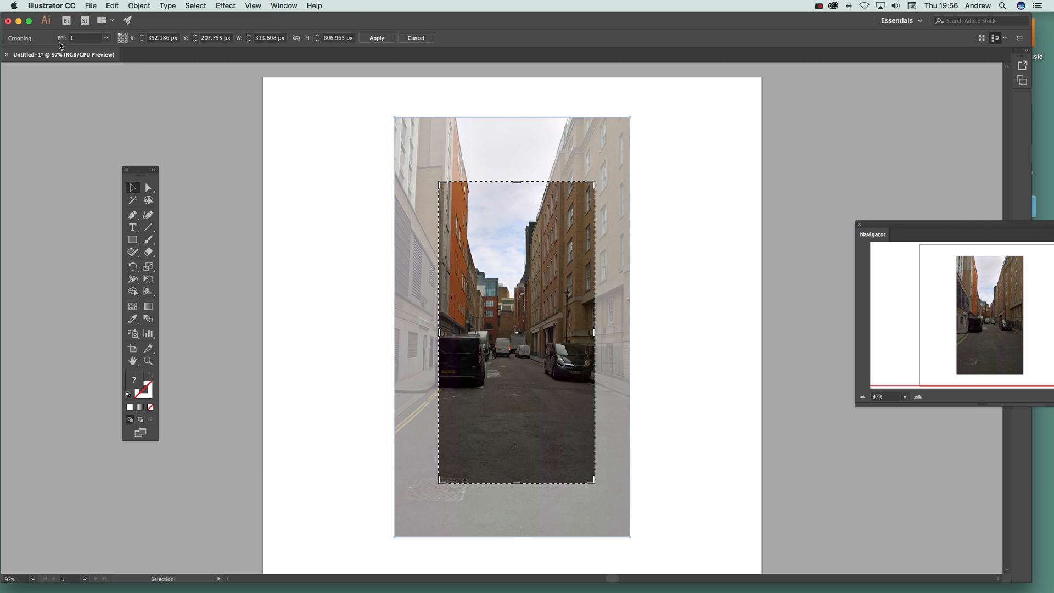
left_click(377, 37)
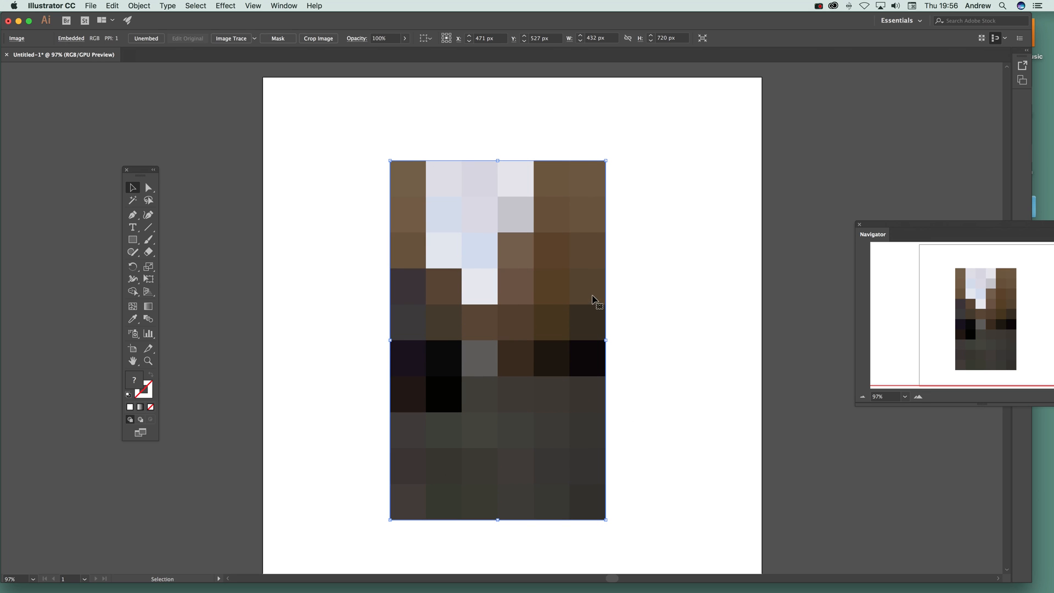
mouse_move(604, 292)
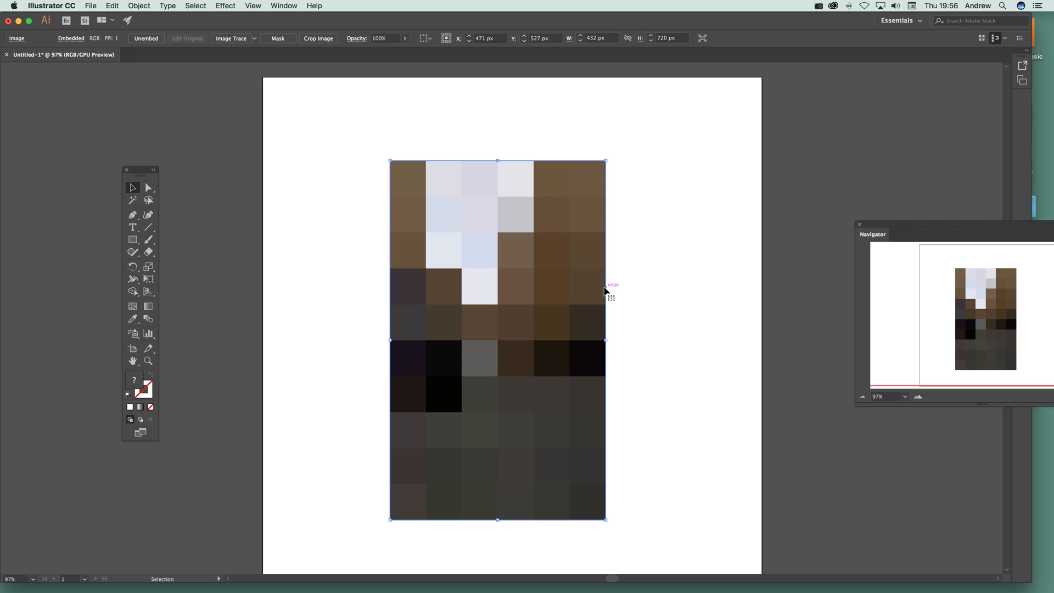
mouse_move(586, 292)
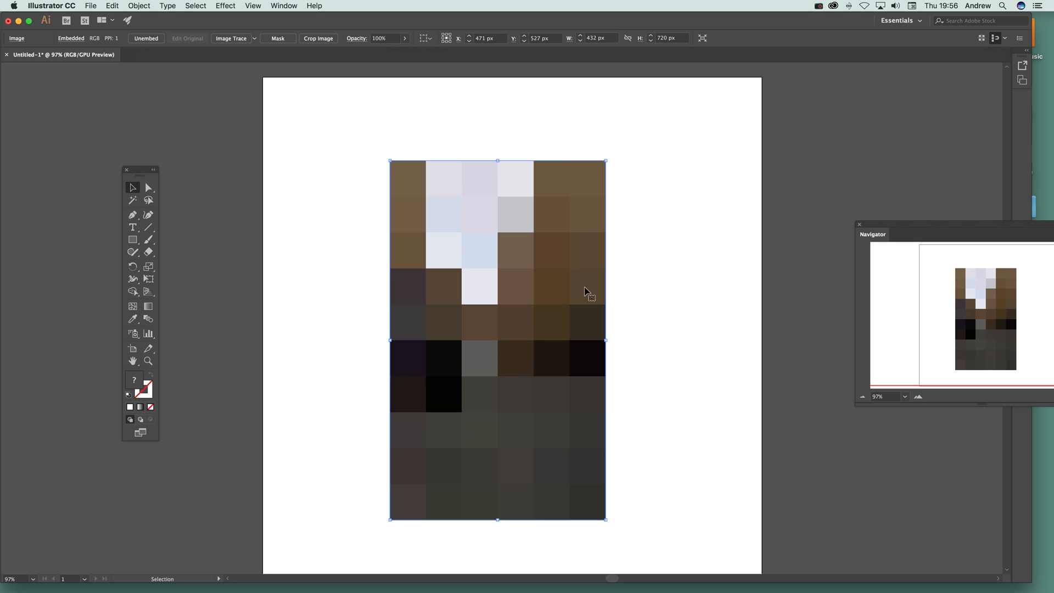
mouse_move(231, 37)
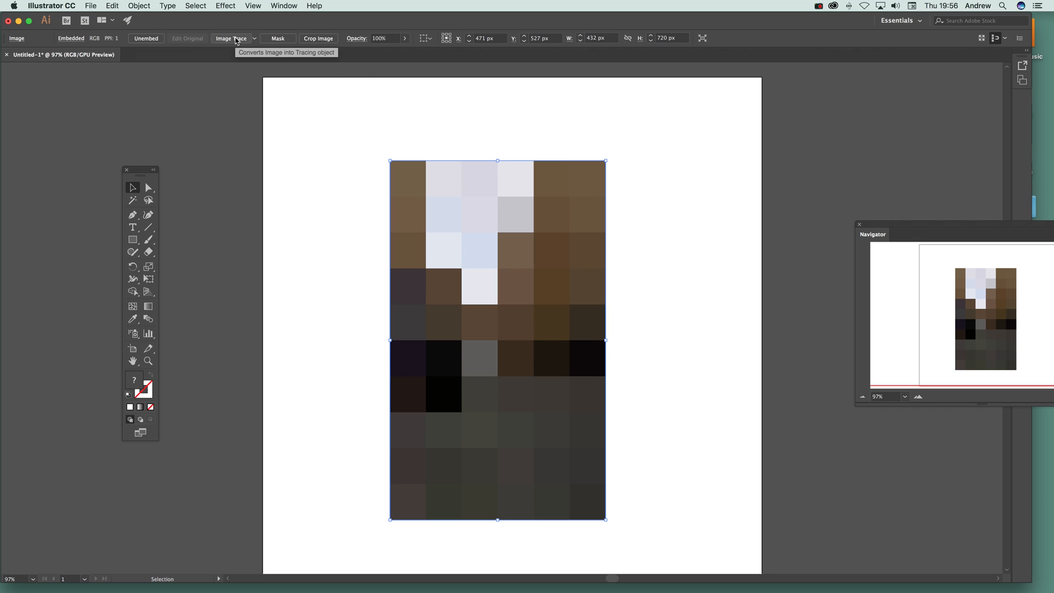
mouse_move(228, 42)
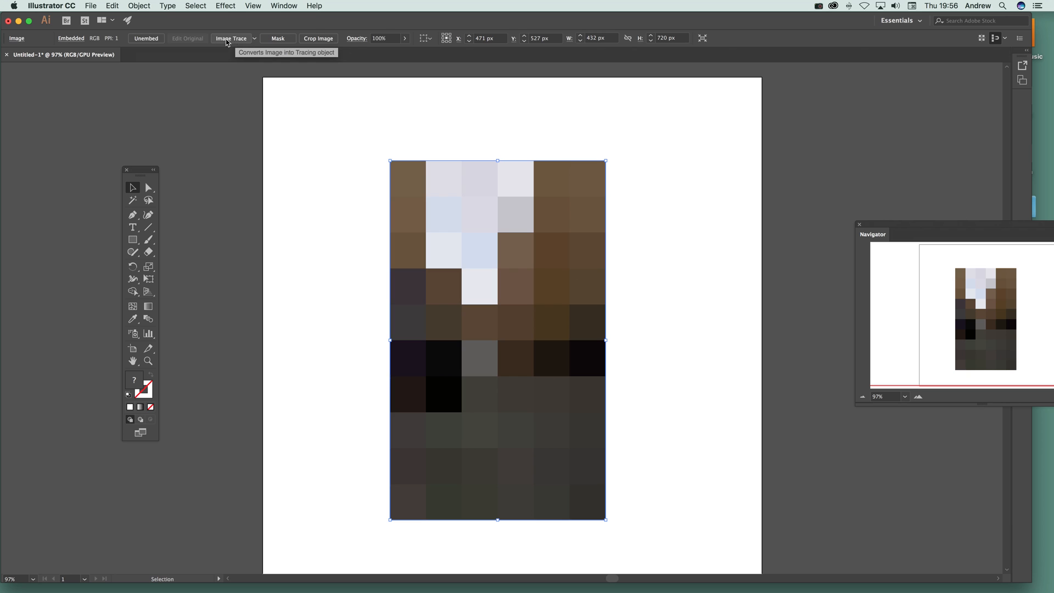
Image-trace the block mosaic and lower the Colors slider to 22.
left_click(232, 38)
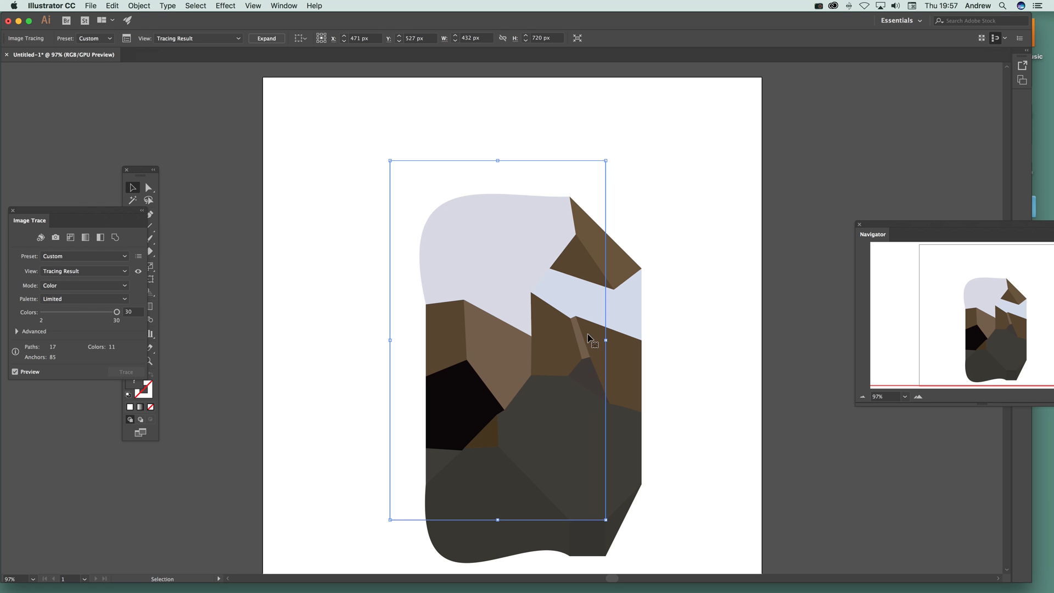
mouse_move(77, 321)
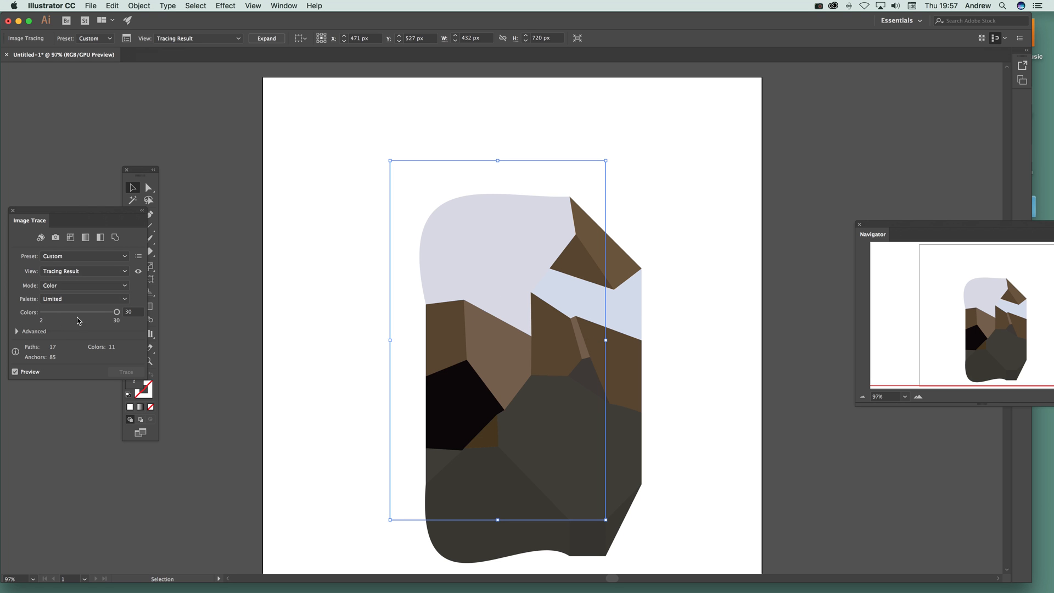
left_click_drag(117, 312, 95, 312)
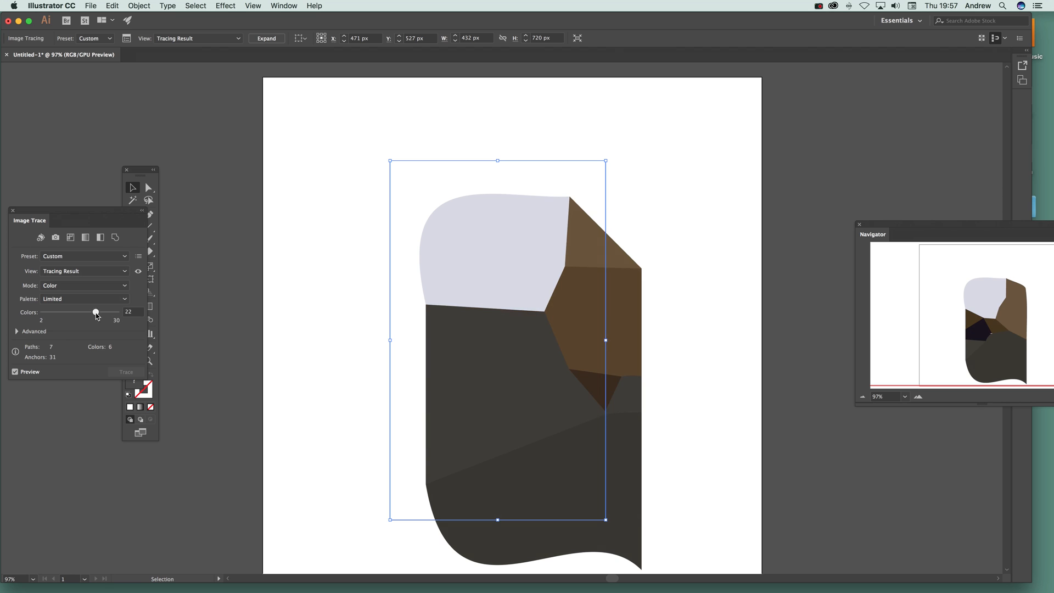